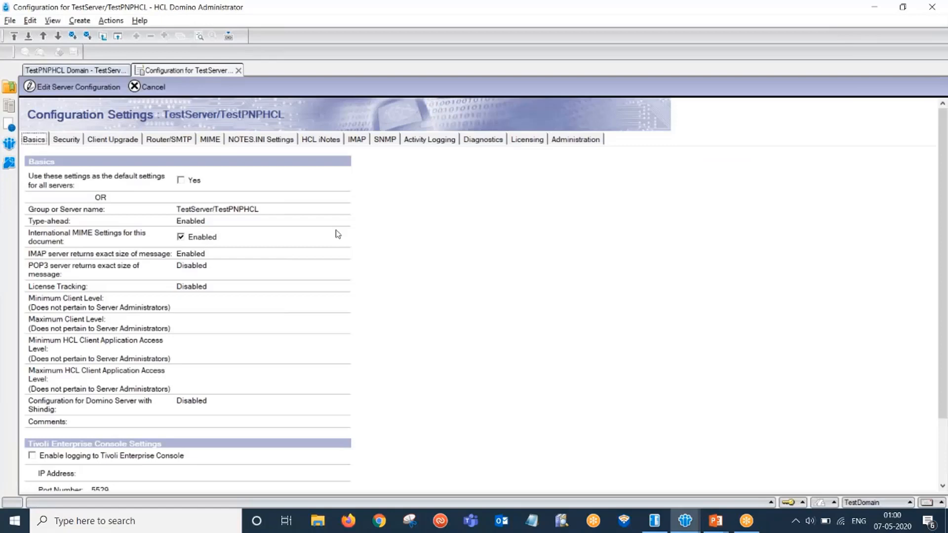
{"action": "mouse_move", "coordinate": [172, 145]}
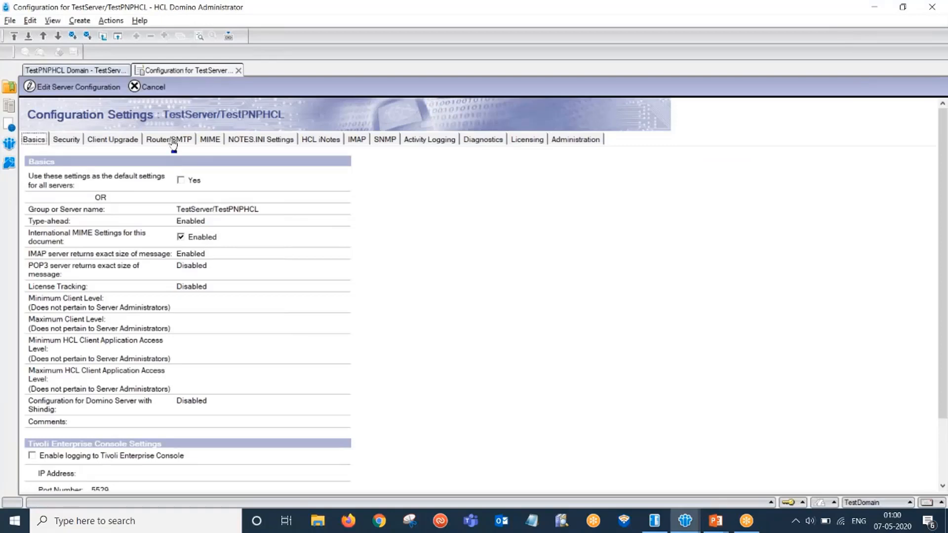
Show the Router/SMTP Restrictions and Controls settings of the TestServer configuration.
{"action": "left_click", "coordinate": [169, 140]}
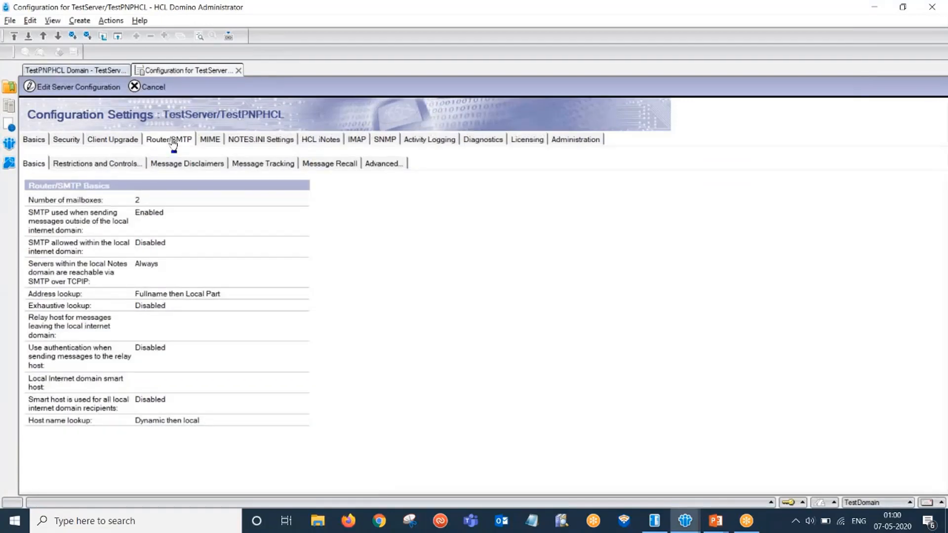
{"action": "left_click", "coordinate": [97, 163]}
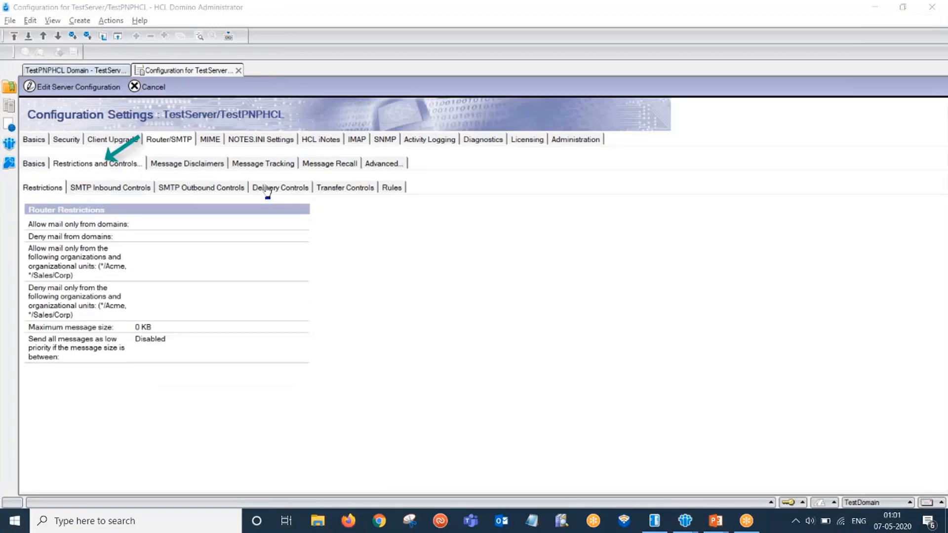
Show the Delivery Controls settings, where deny rules mail forwarding is still disabled.
{"action": "left_click", "coordinate": [279, 188]}
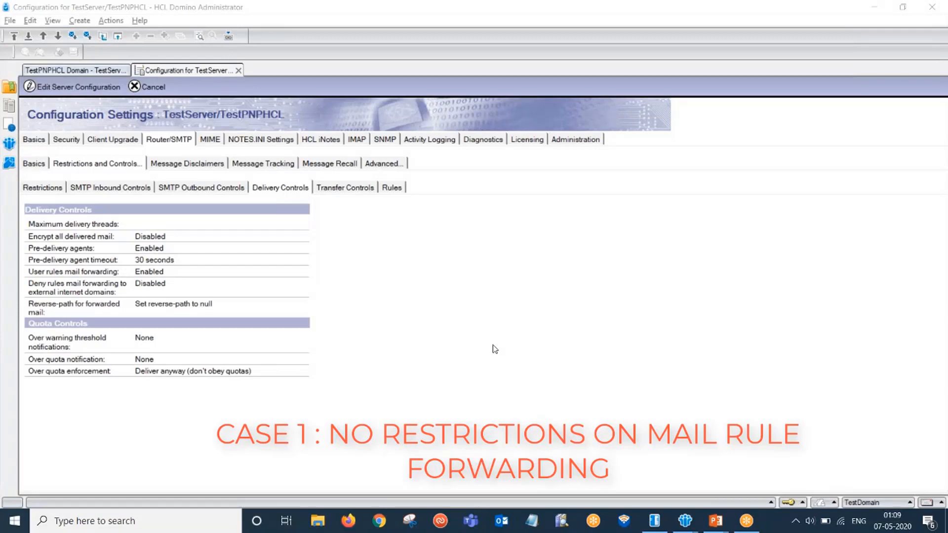
{"action": "mouse_move", "coordinate": [106, 283]}
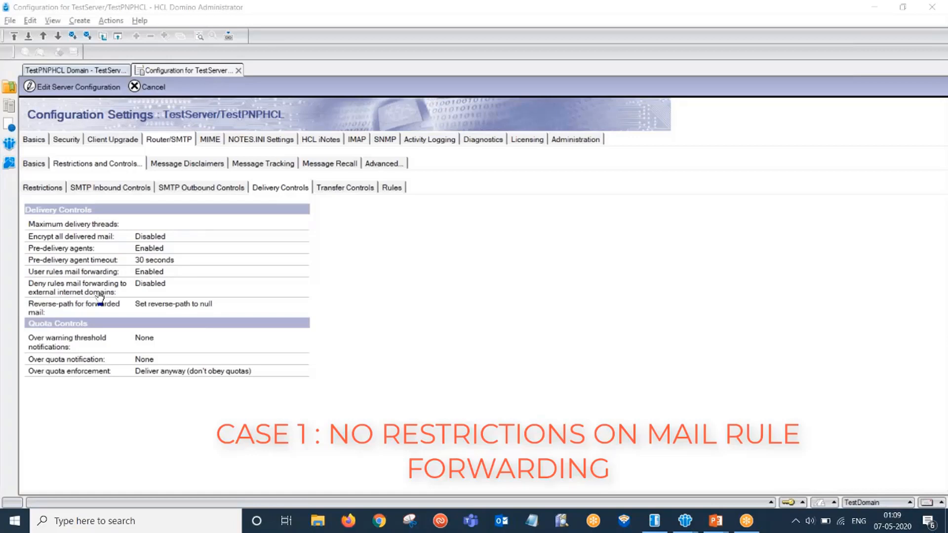
{"action": "mouse_move", "coordinate": [144, 290]}
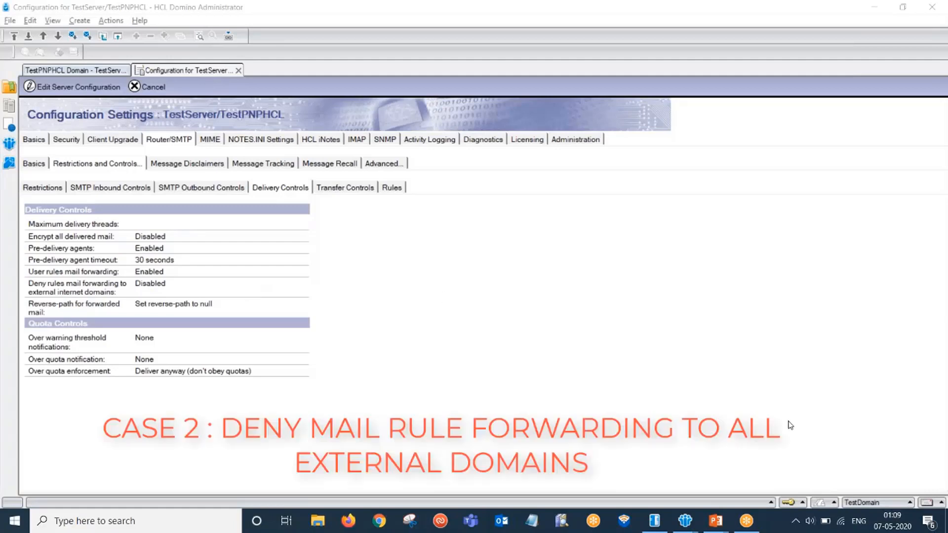
{"action": "mouse_move", "coordinate": [664, 423]}
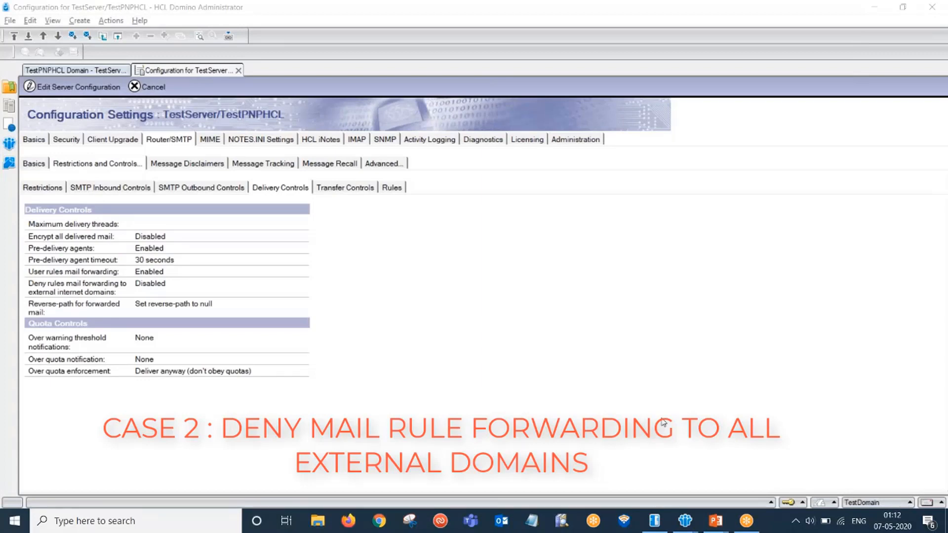
{"action": "mouse_move", "coordinate": [194, 295]}
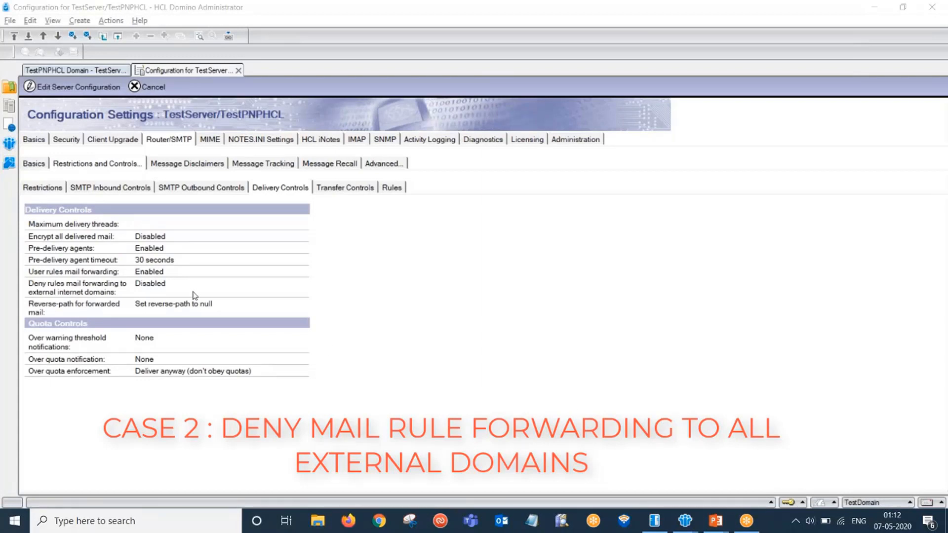
{"action": "mouse_move", "coordinate": [48, 288]}
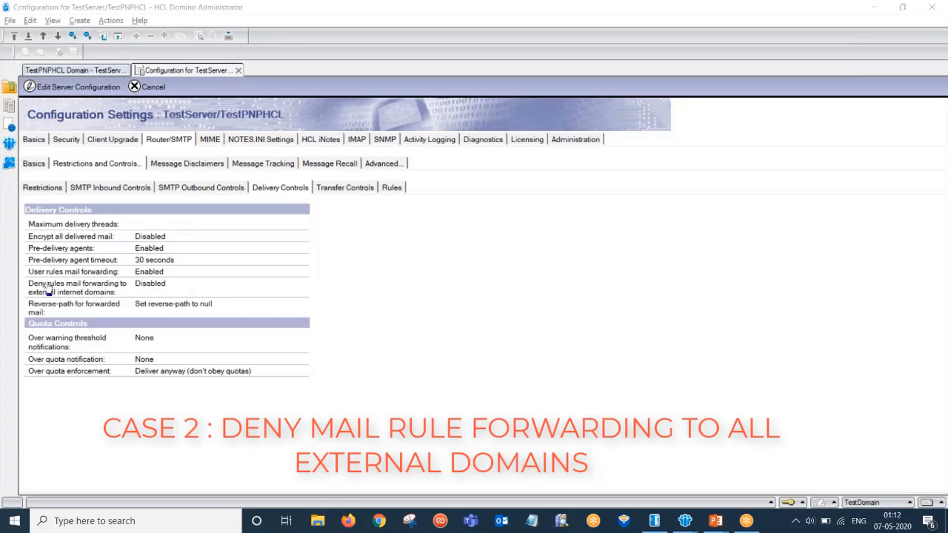
Edit the configuration and set 'Deny rules mail forwarding to external internet domains' to Enabled.
{"action": "left_click", "coordinate": [180, 285]}
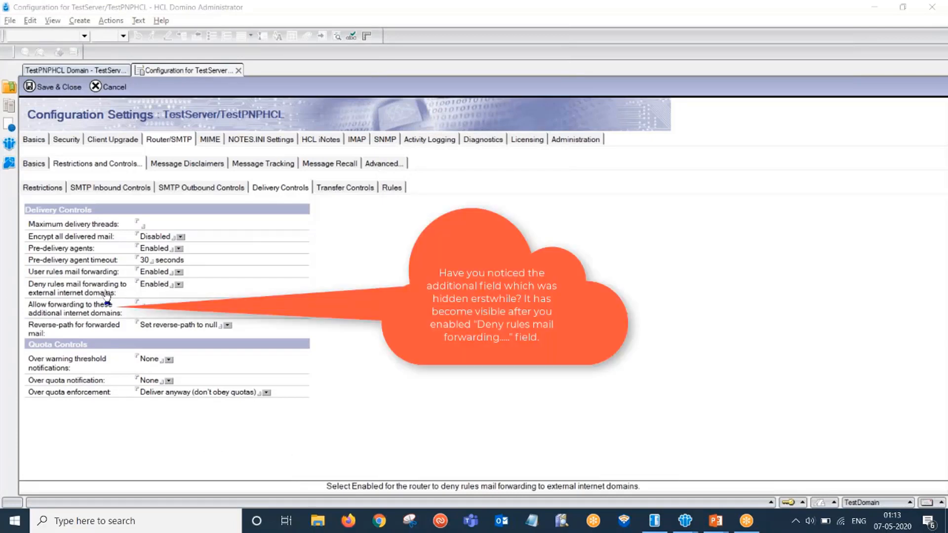
{"action": "mouse_move", "coordinate": [74, 291]}
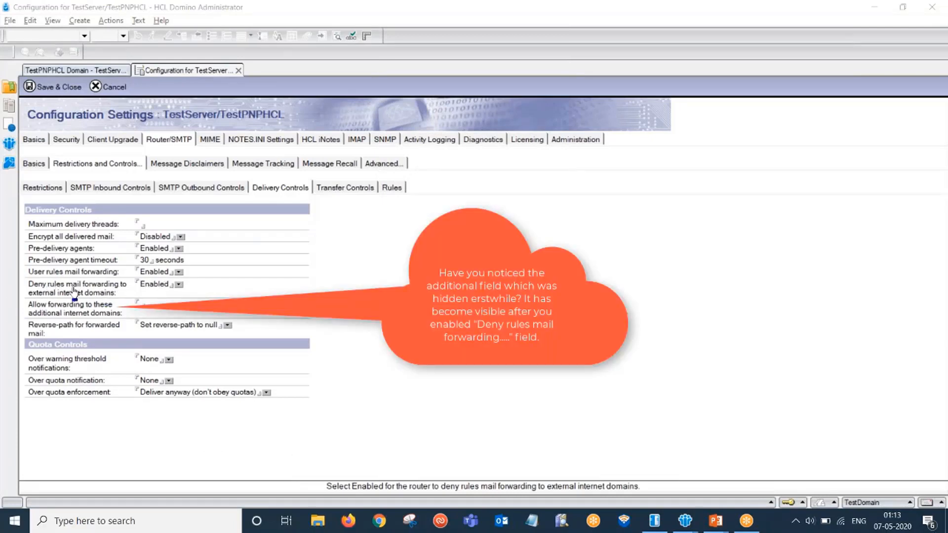
{"action": "mouse_move", "coordinate": [112, 299]}
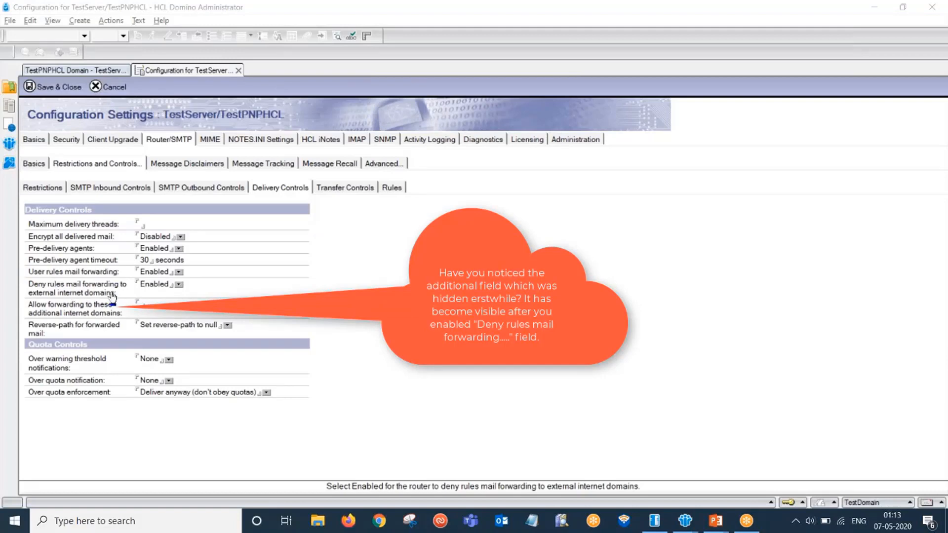
{"action": "mouse_move", "coordinate": [608, 383]}
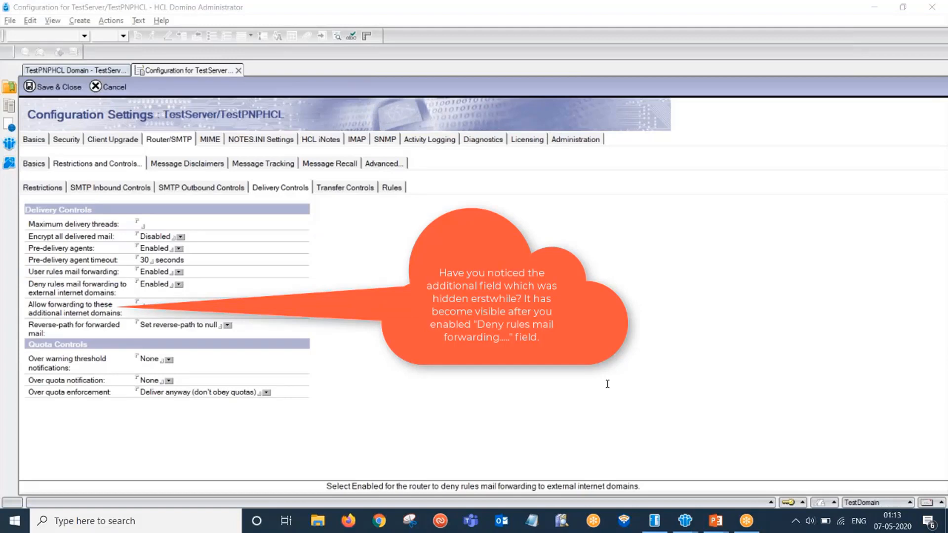
{"action": "mouse_move", "coordinate": [743, 432]}
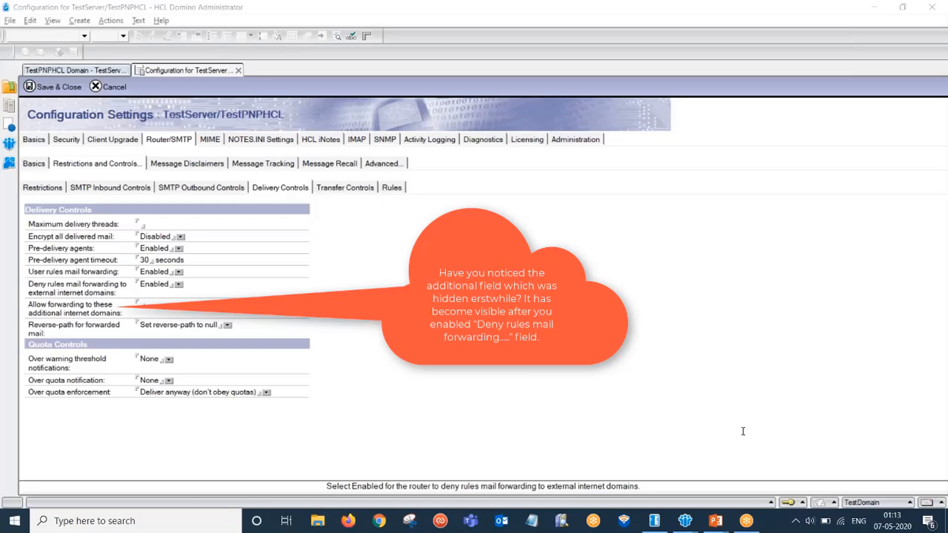
{"action": "mouse_move", "coordinate": [790, 426]}
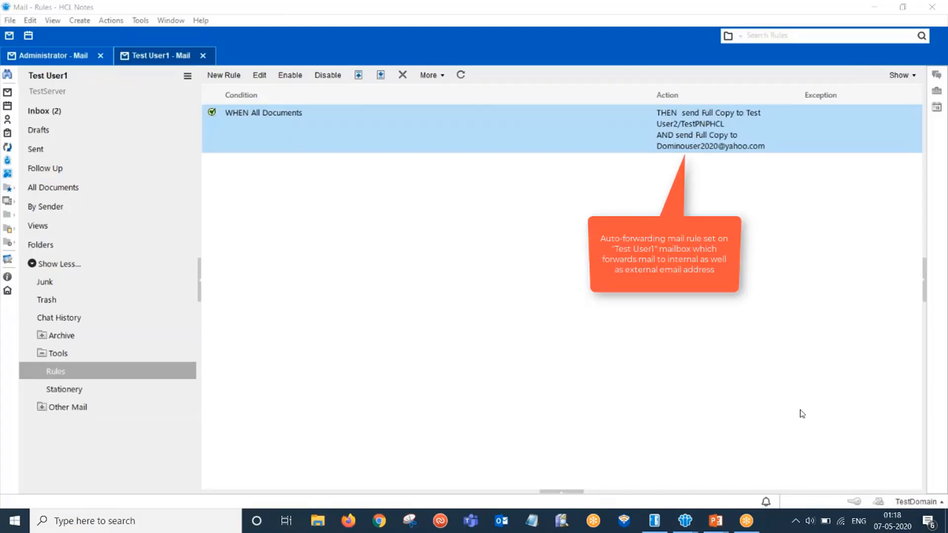
{"action": "mouse_move", "coordinate": [677, 372]}
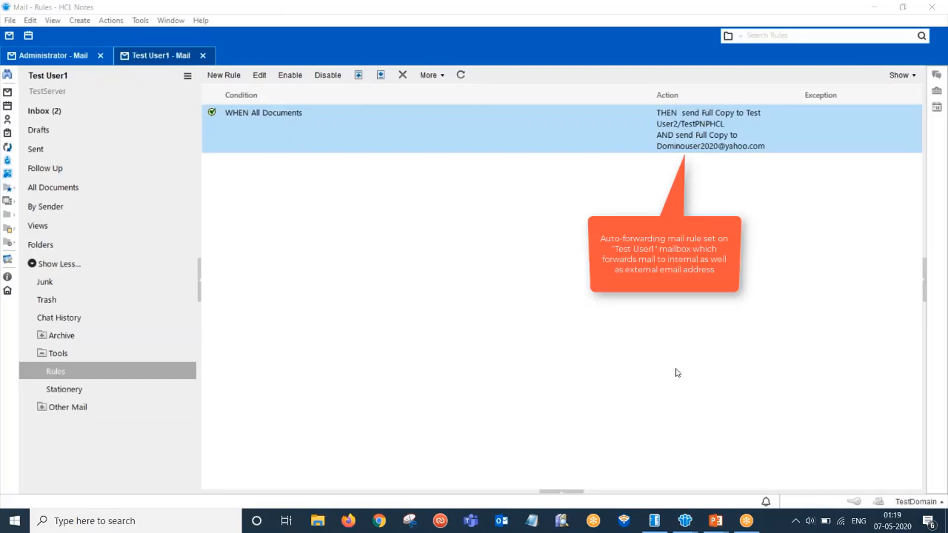
{"action": "mouse_move", "coordinate": [800, 428]}
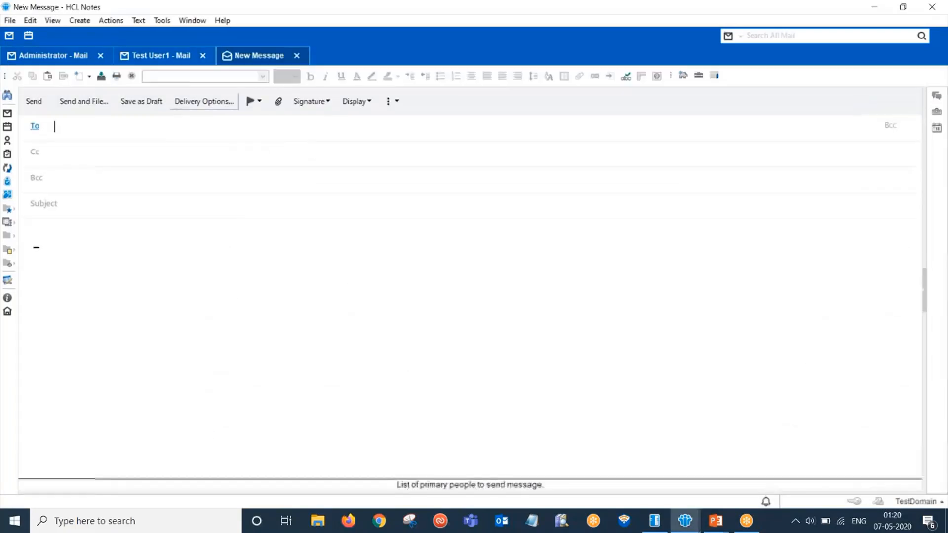
Send a test mail titled 'Test' to Test User1 and return to the server console.
{"action": "type", "text": "Test Mail"}
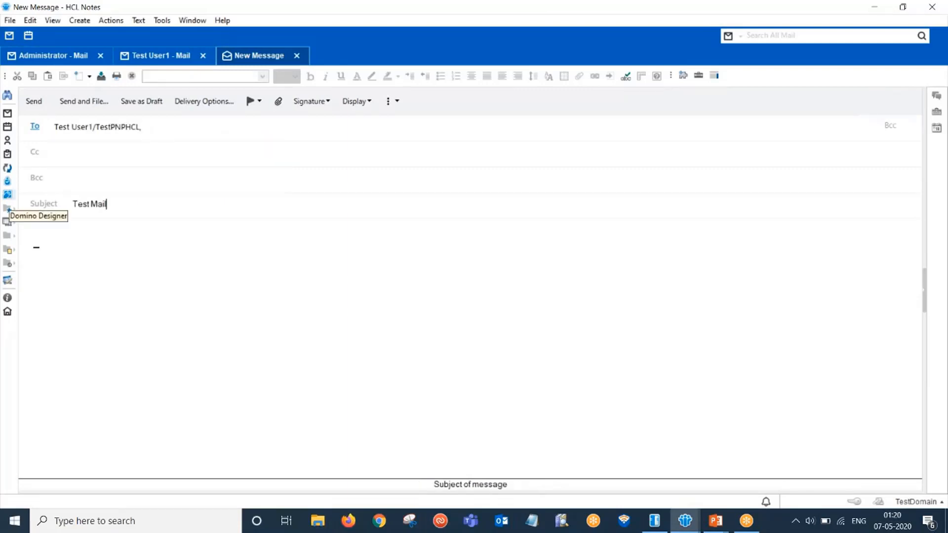
{"action": "left_click", "coordinate": [297, 56]}
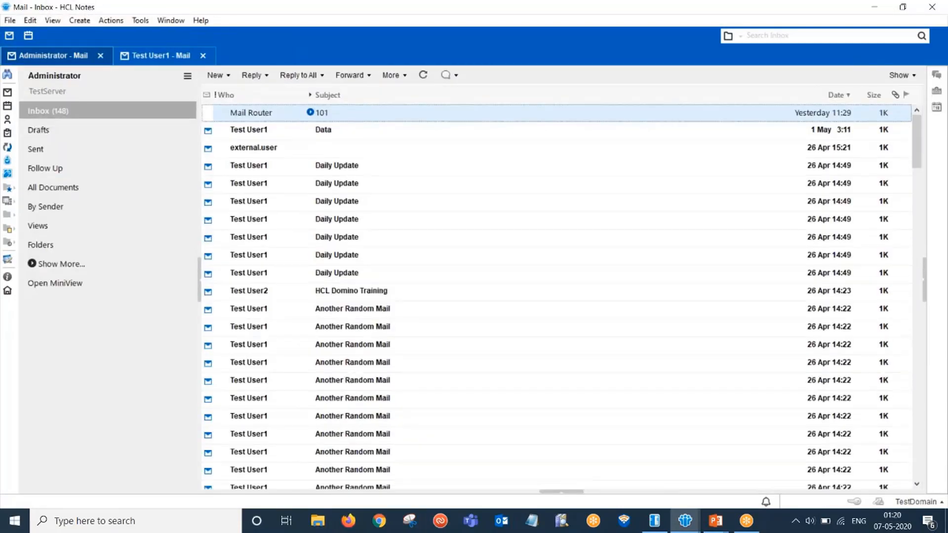
{"action": "mouse_move", "coordinate": [793, 413]}
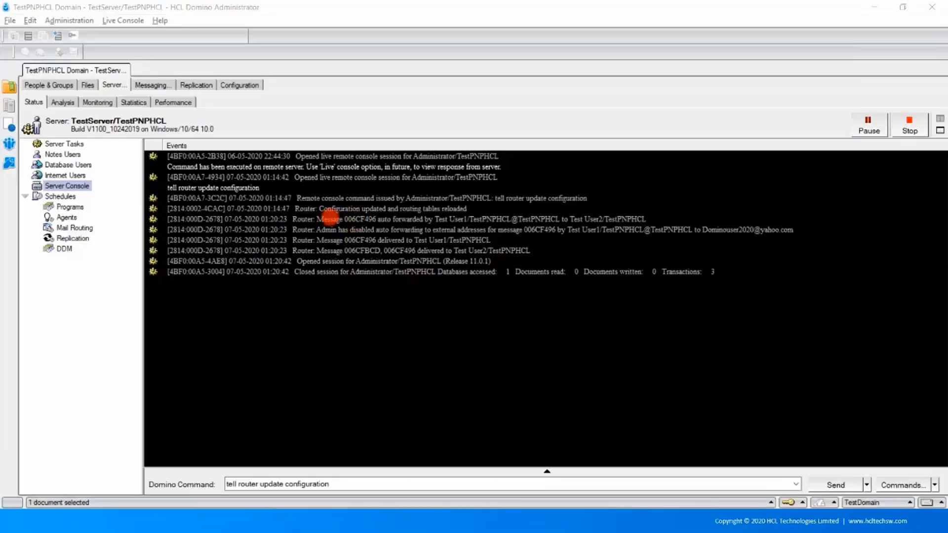
{"action": "mouse_move", "coordinate": [521, 219]}
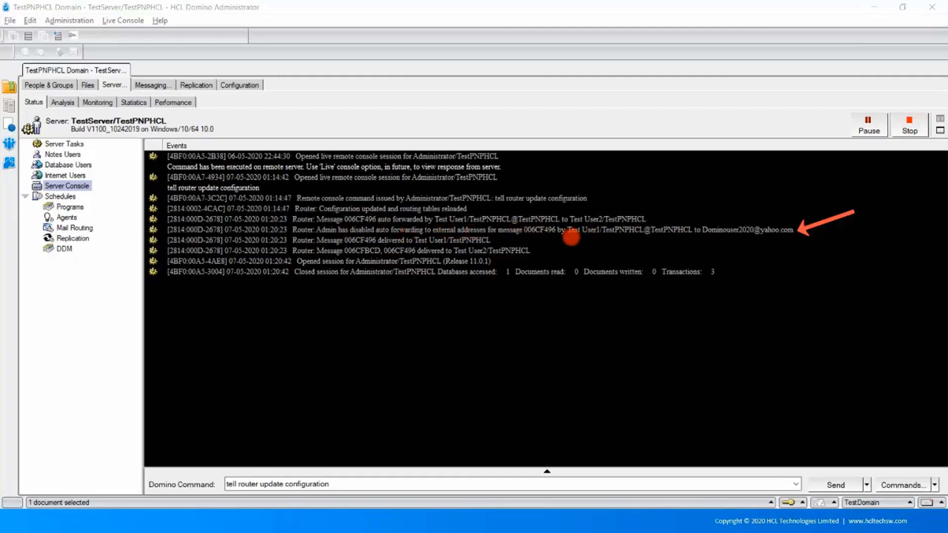
{"action": "mouse_move", "coordinate": [605, 230]}
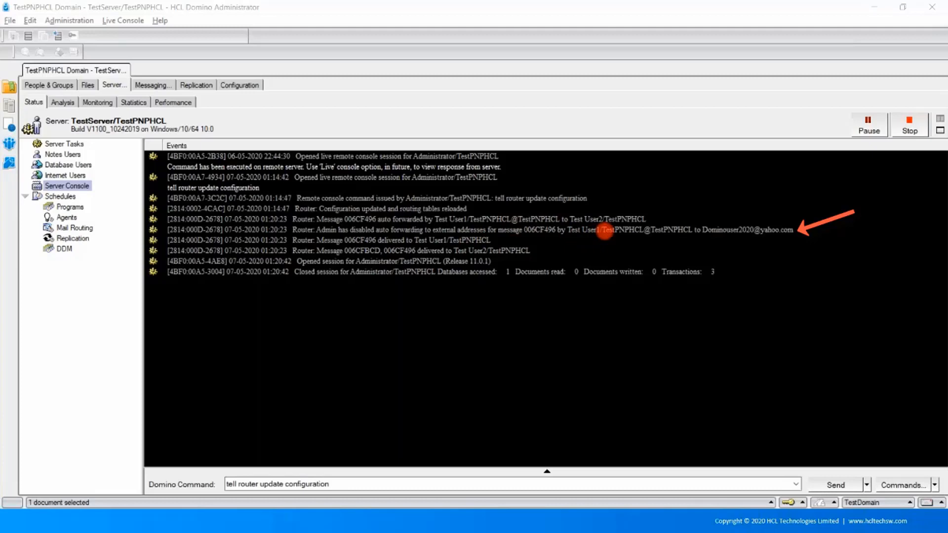
{"action": "mouse_move", "coordinate": [769, 236]}
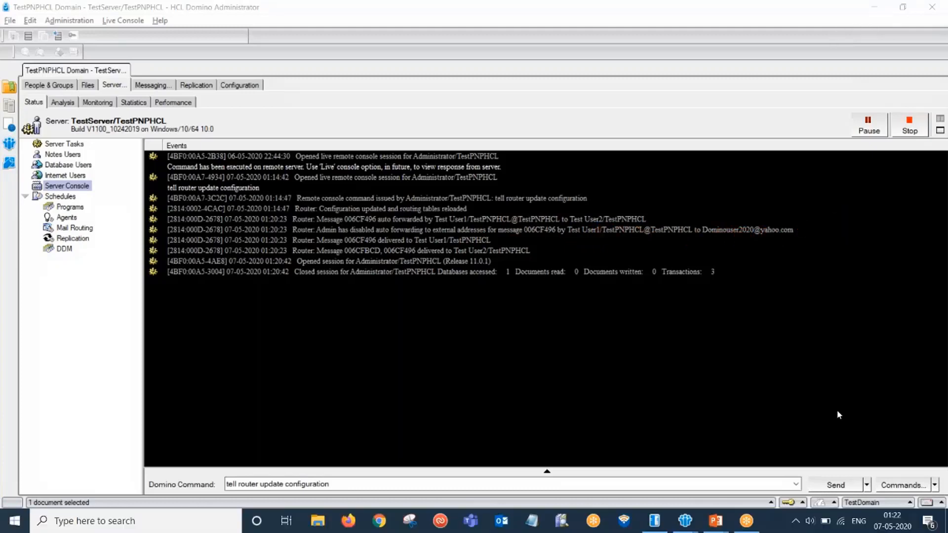
{"action": "mouse_move", "coordinate": [734, 389]}
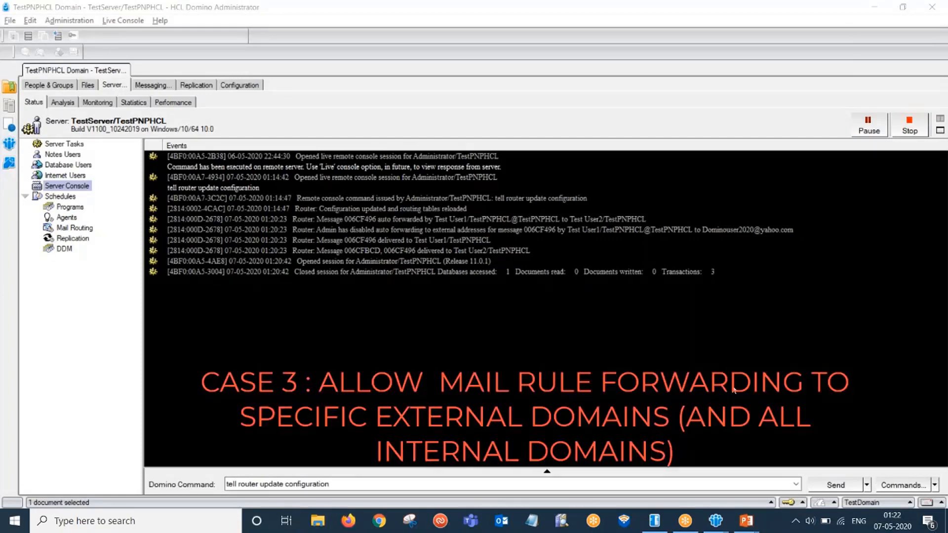
{"action": "mouse_move", "coordinate": [602, 320]}
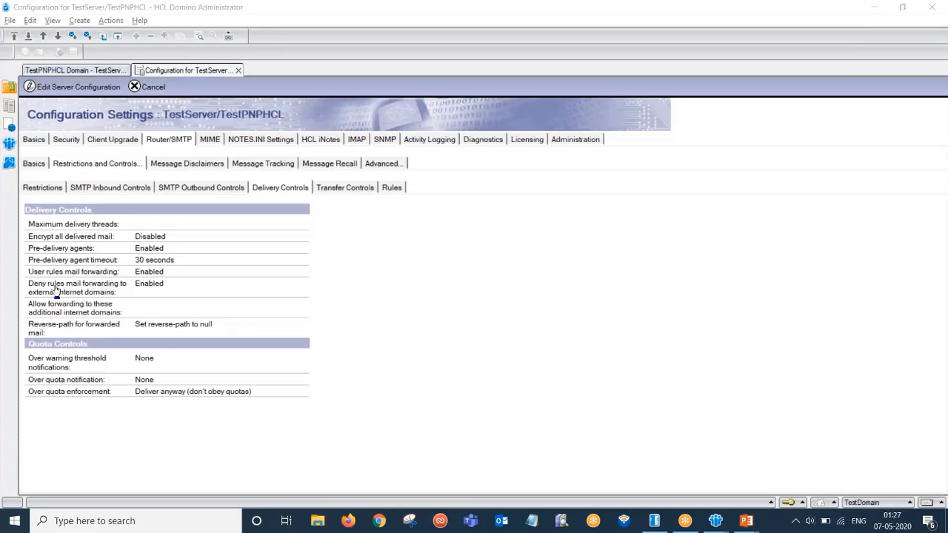
{"action": "mouse_move", "coordinate": [144, 292]}
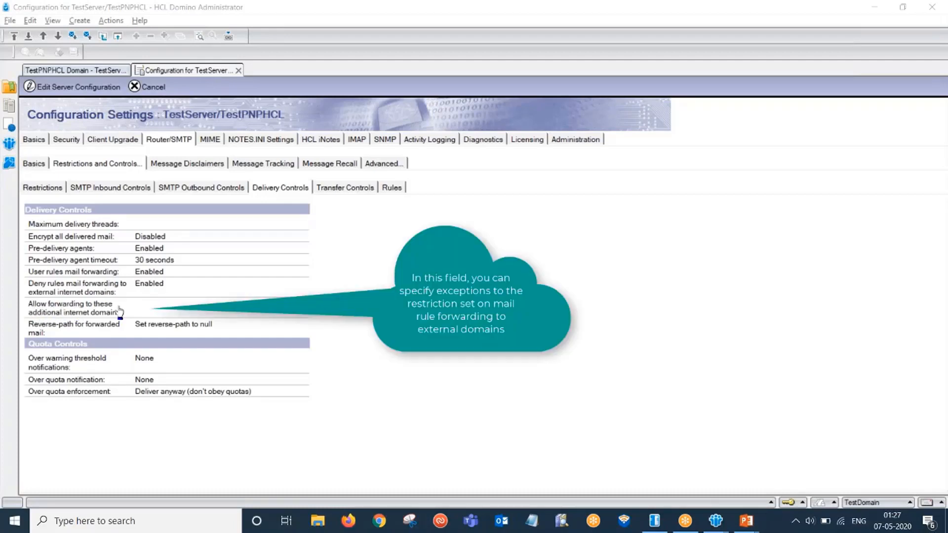
{"action": "mouse_move", "coordinate": [161, 315]}
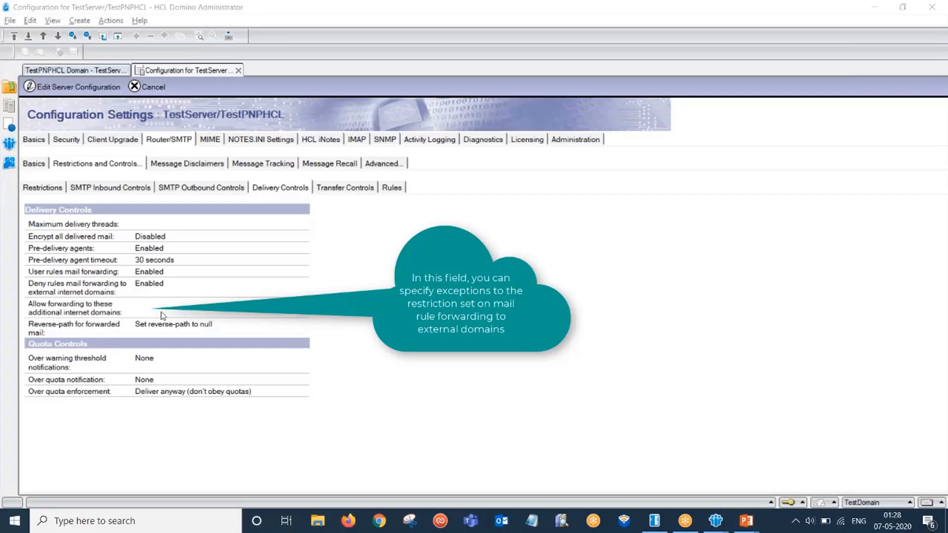
{"action": "mouse_move", "coordinate": [144, 313]}
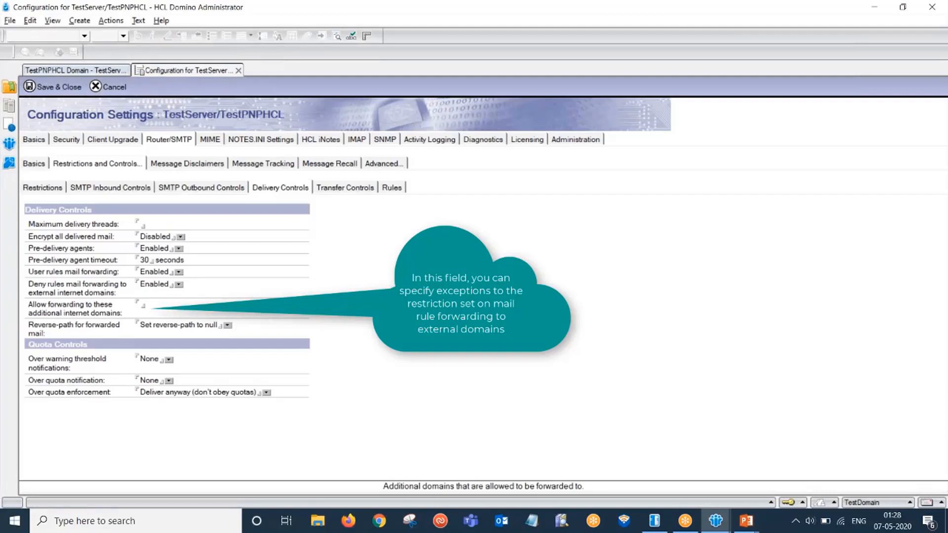
Allow forwarding to the additional internet domain yahoo.com, save, and reopen the configuration.
{"action": "type", "text": "yahoo.com"}
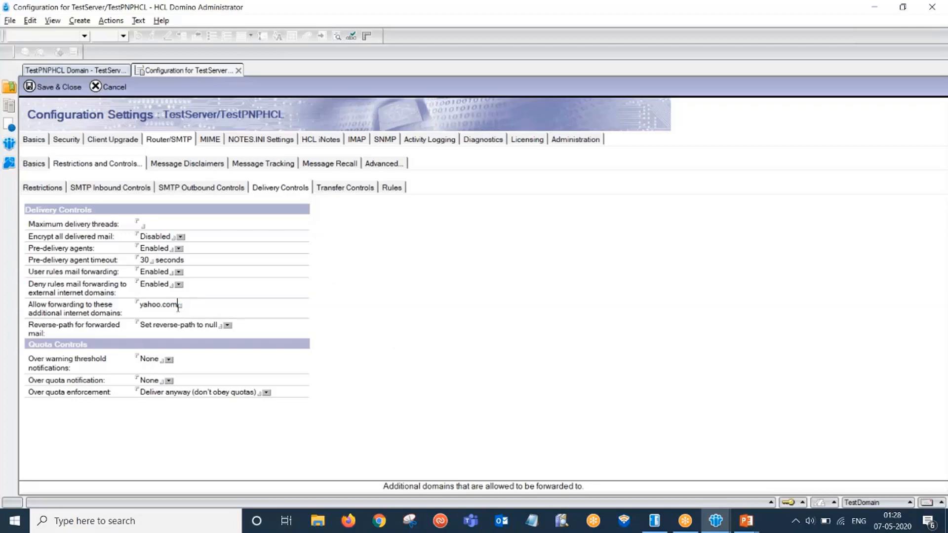
{"action": "left_click", "coordinate": [73, 70]}
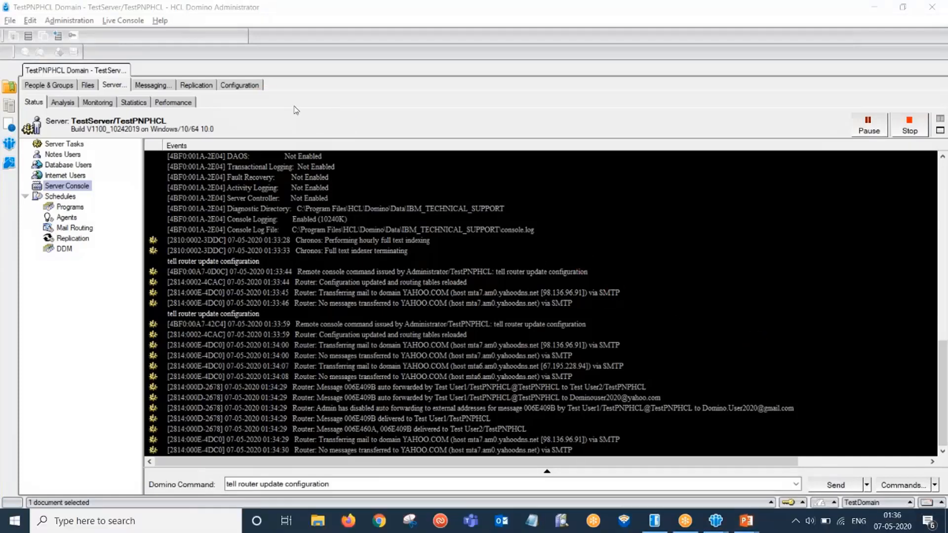
{"action": "left_click", "coordinate": [239, 85]}
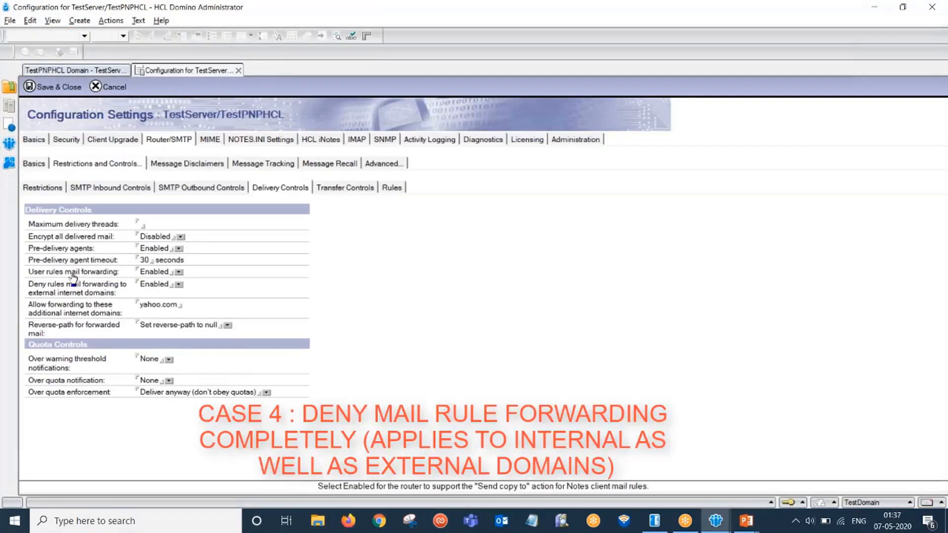
{"action": "mouse_move", "coordinate": [94, 276]}
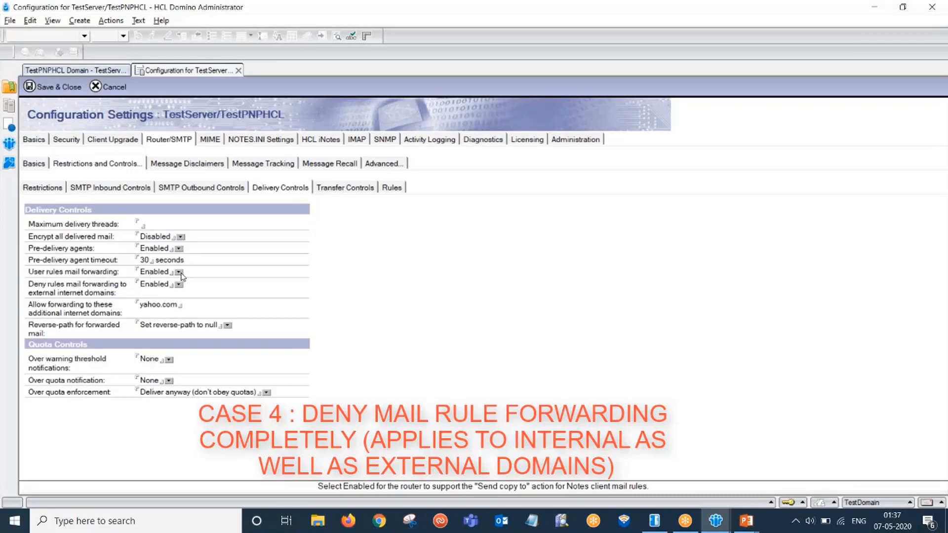
Set User rules mail forwarding to Disabled and reload the router configuration from the console.
{"action": "left_click", "coordinate": [179, 272]}
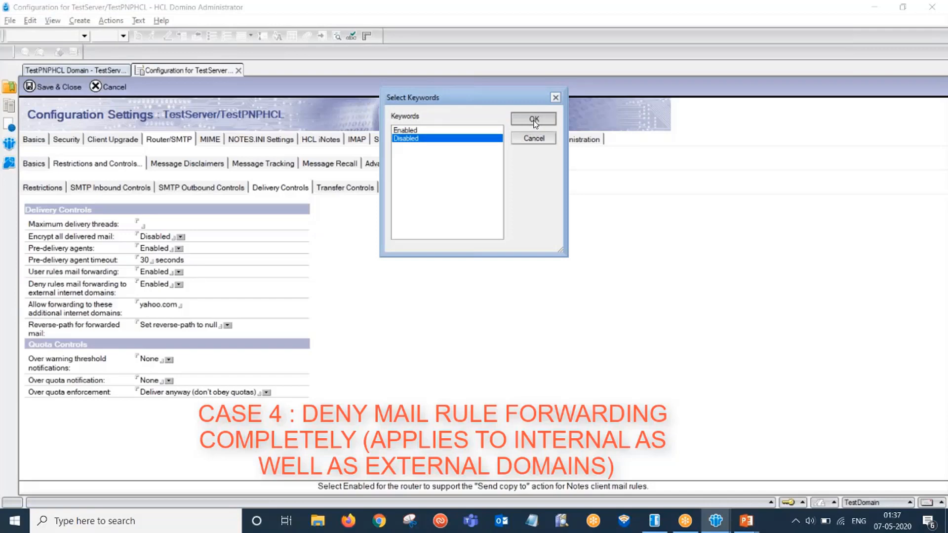
{"action": "left_click", "coordinate": [533, 118]}
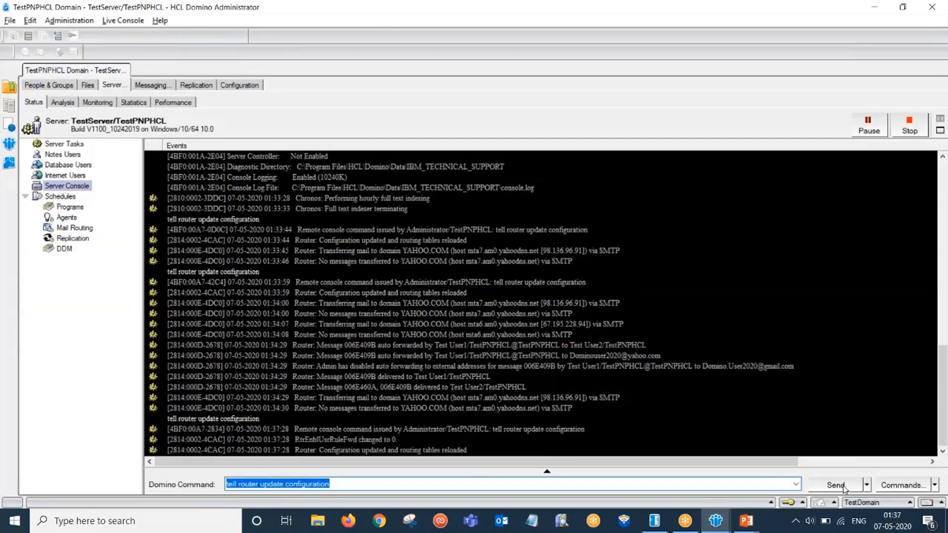
{"action": "left_click", "coordinate": [835, 484]}
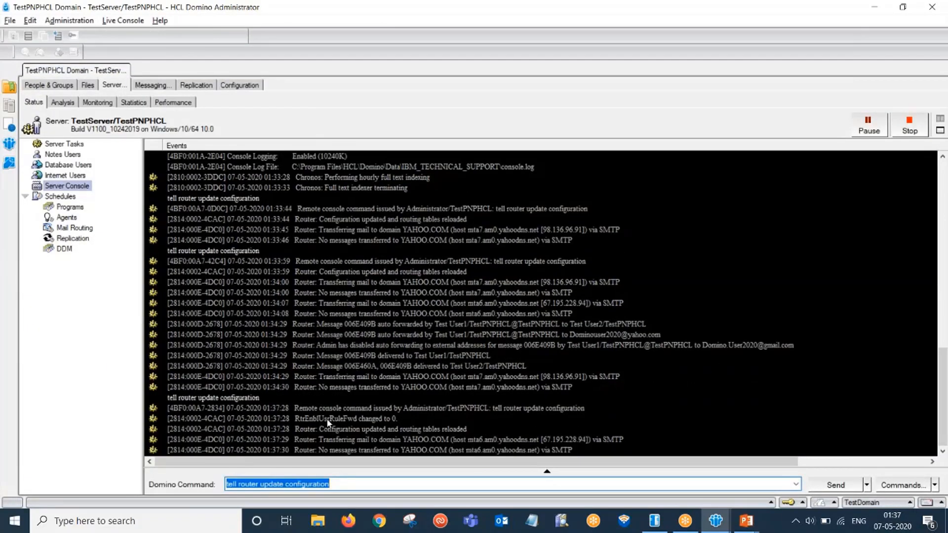
{"action": "mouse_move", "coordinate": [393, 423]}
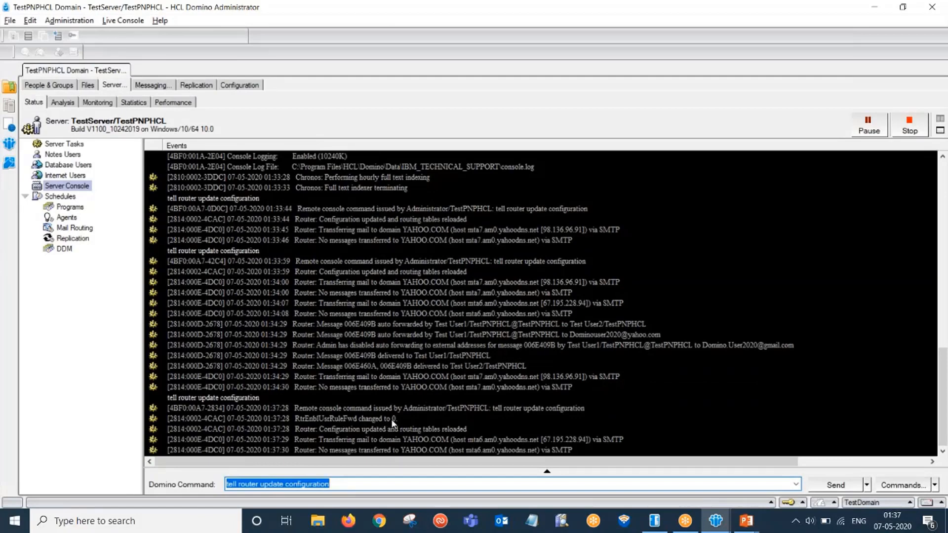